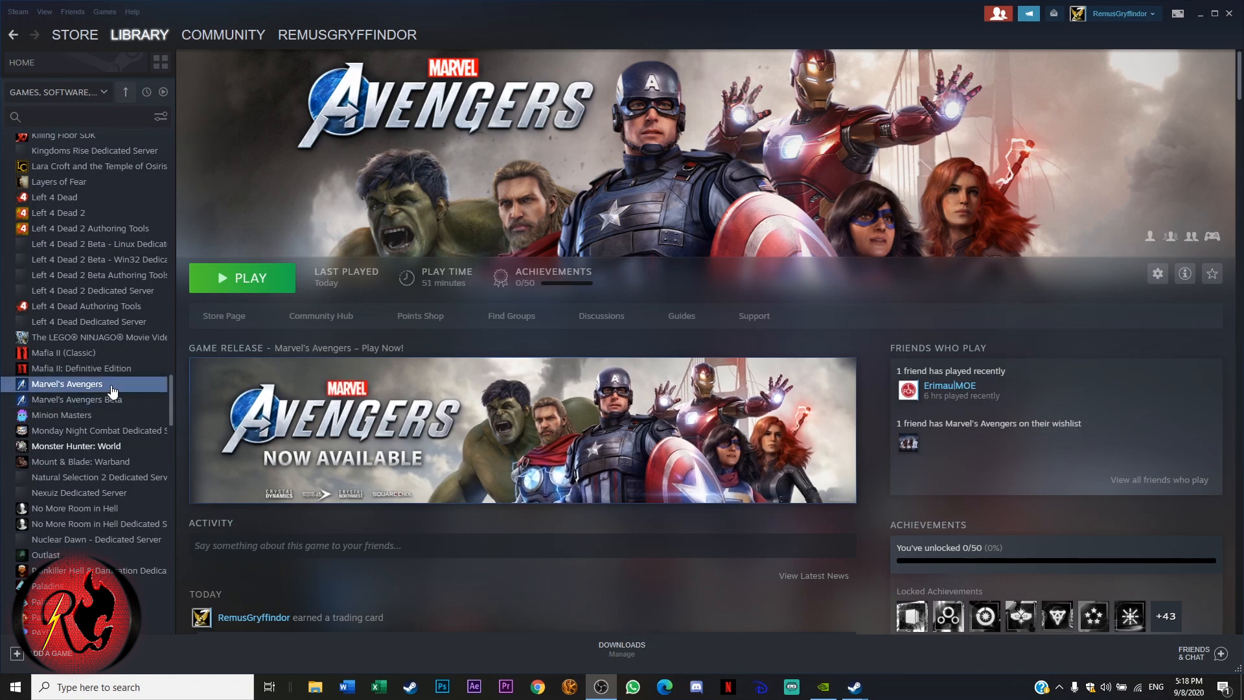
# Reach Marvel's Avengers' install folder via Properties > Local Files > Browse Local Files
pyautogui.click(1158, 274)
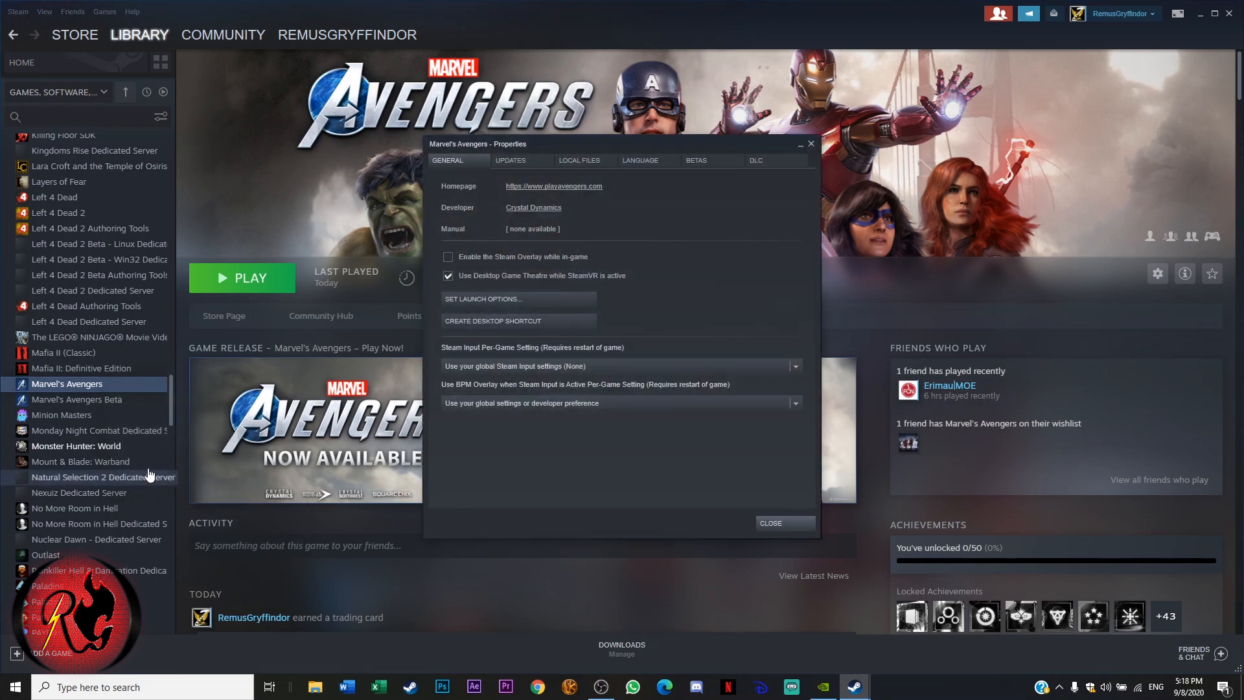
pyautogui.moveTo(528, 212)
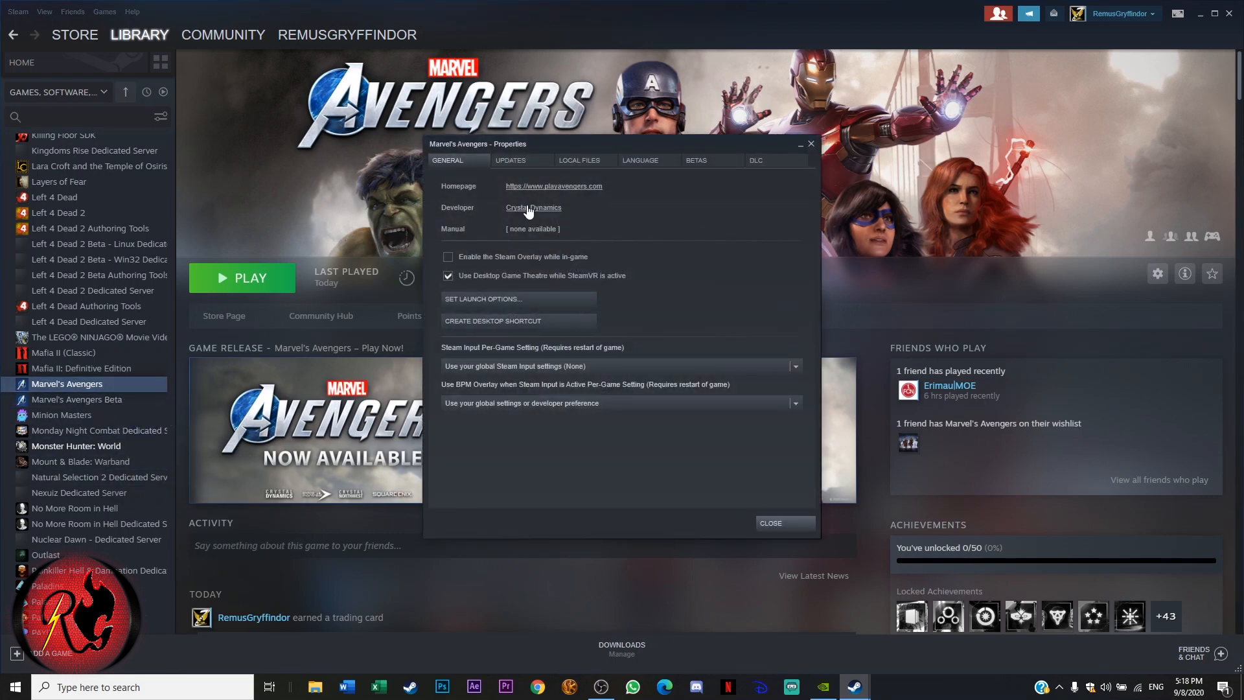
pyautogui.moveTo(632, 260)
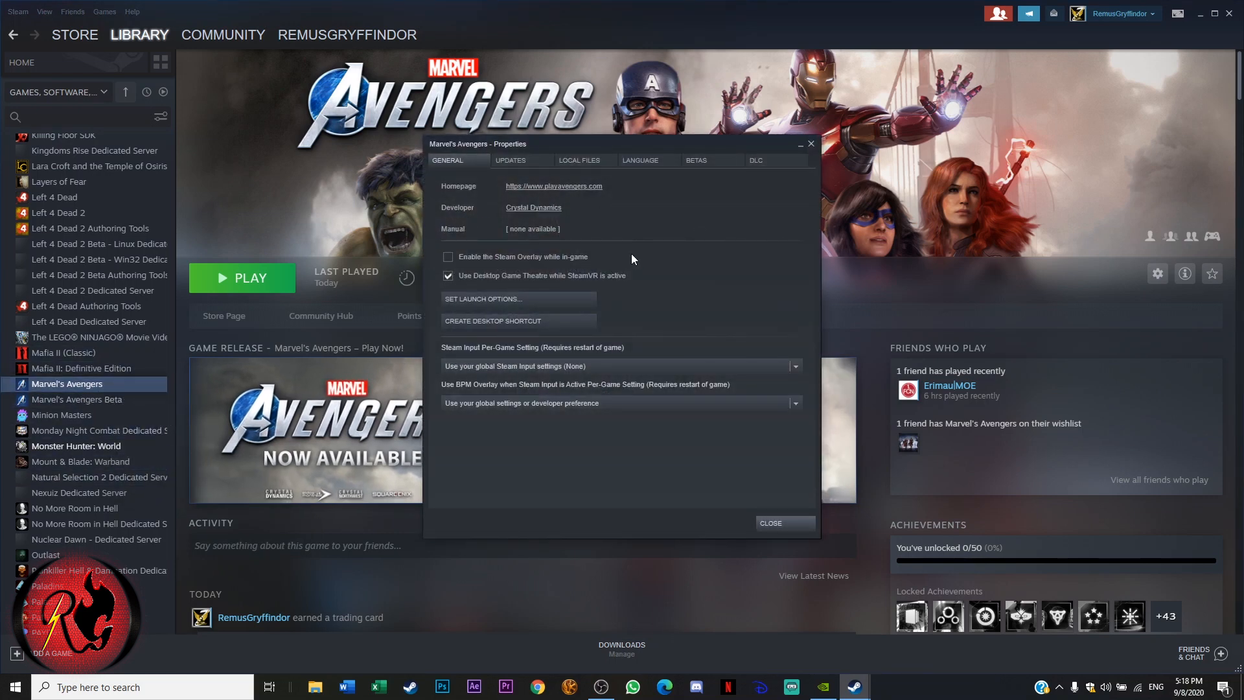
pyautogui.click(579, 161)
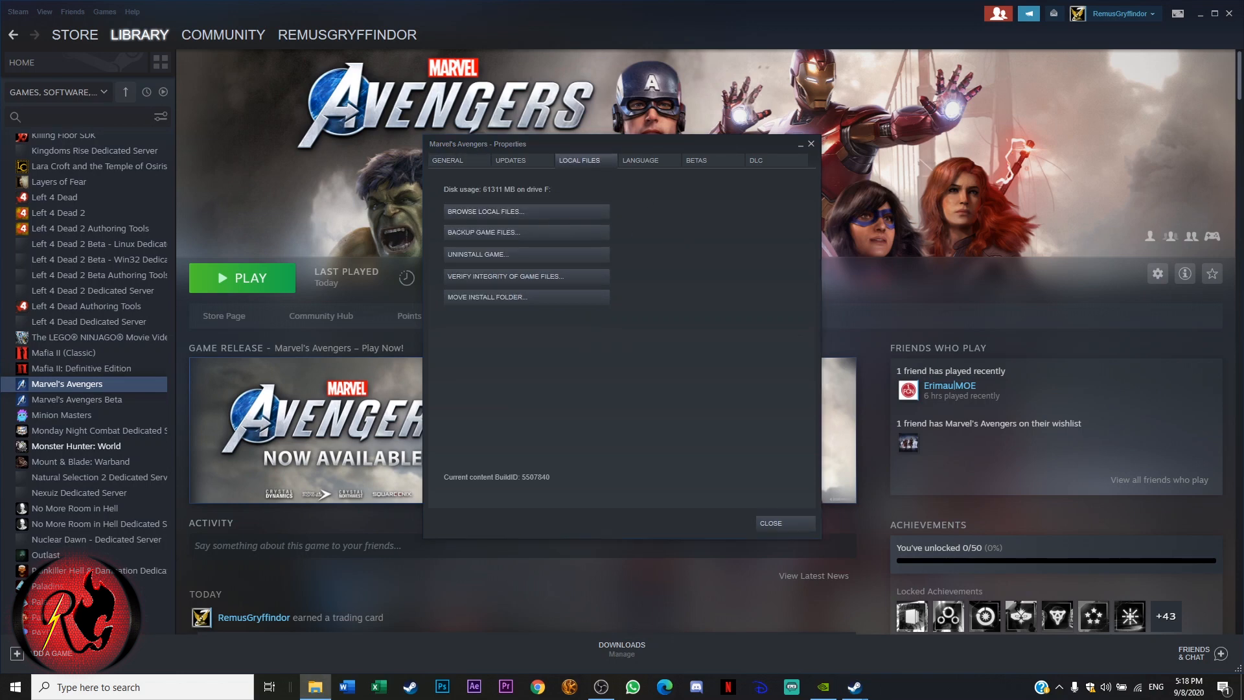
pyautogui.click(484, 212)
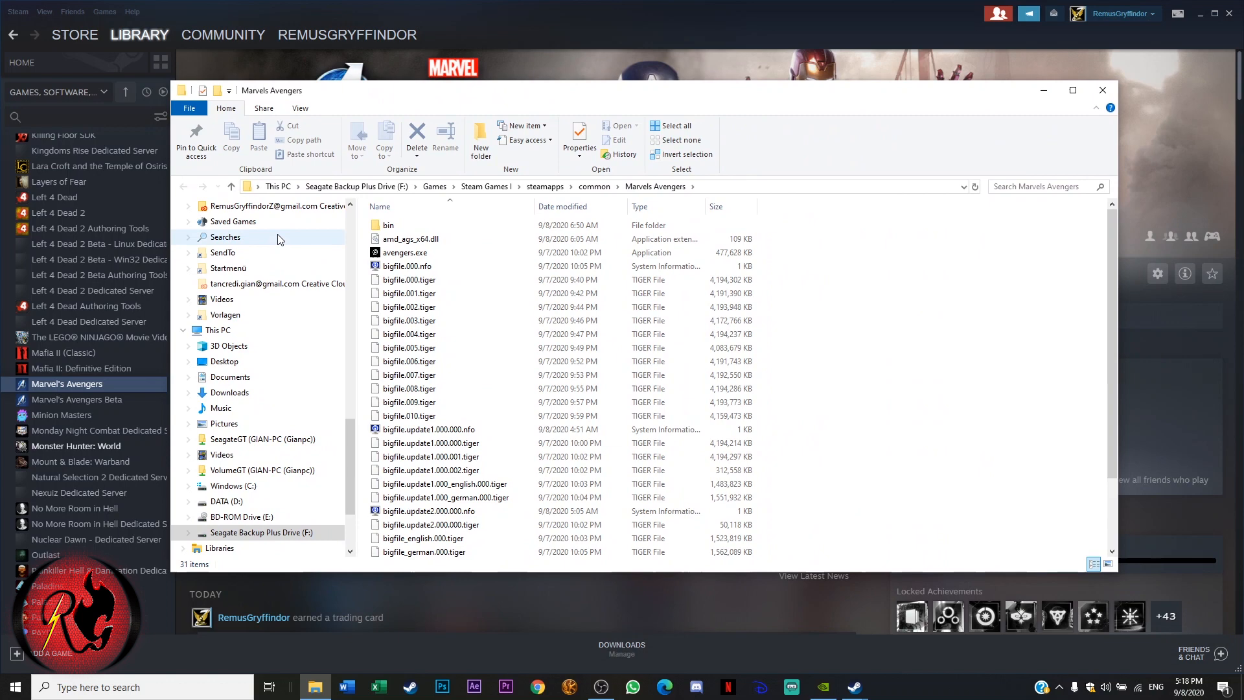
# Show the context actions for avengers.exe, including Run with graphics processor
pyautogui.rightClick(405, 253)
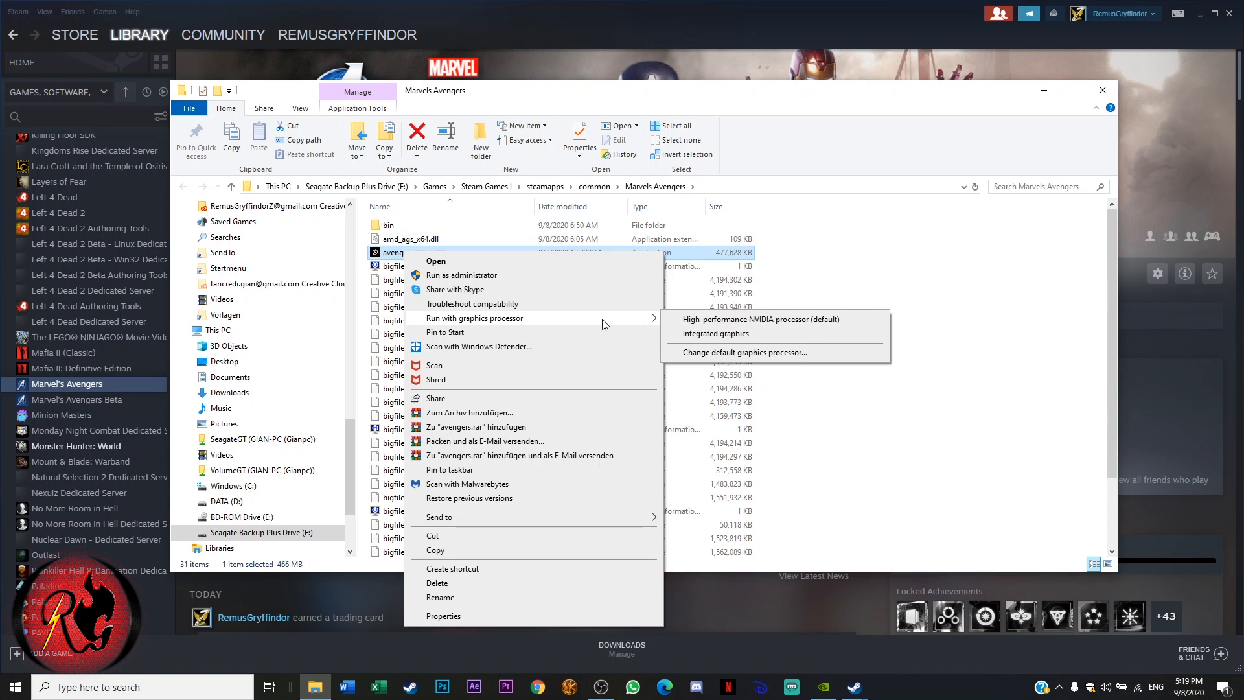
pyautogui.moveTo(711, 331)
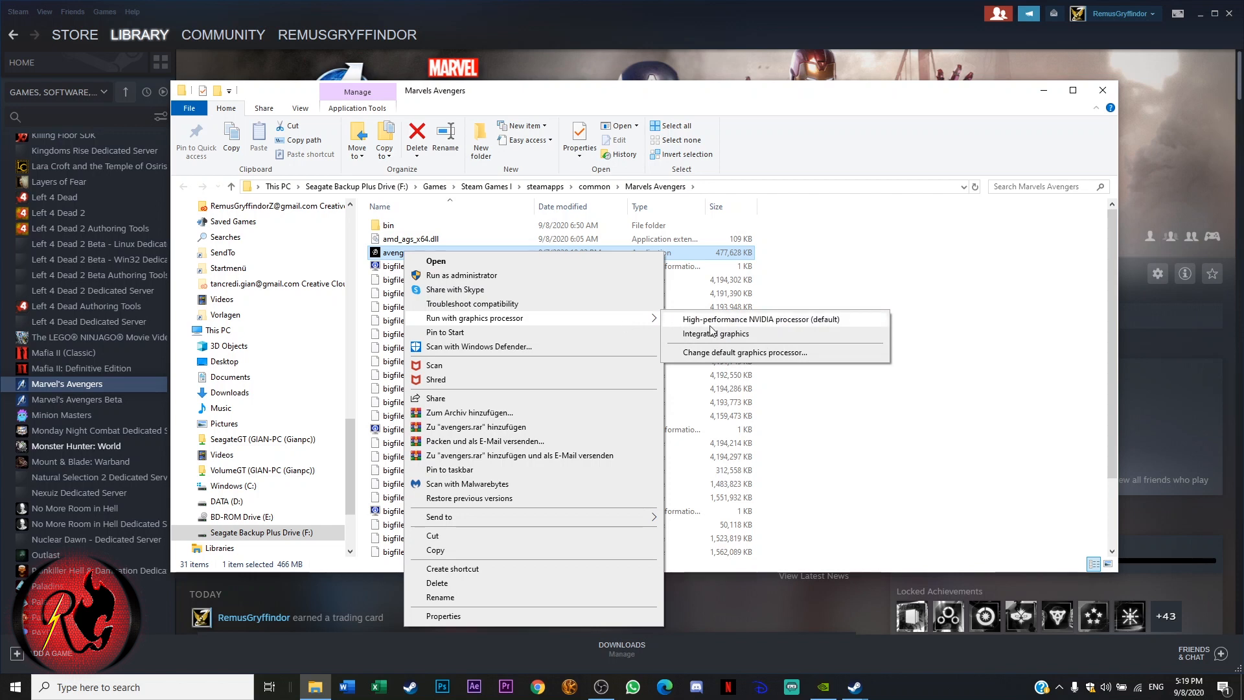
pyautogui.moveTo(720, 325)
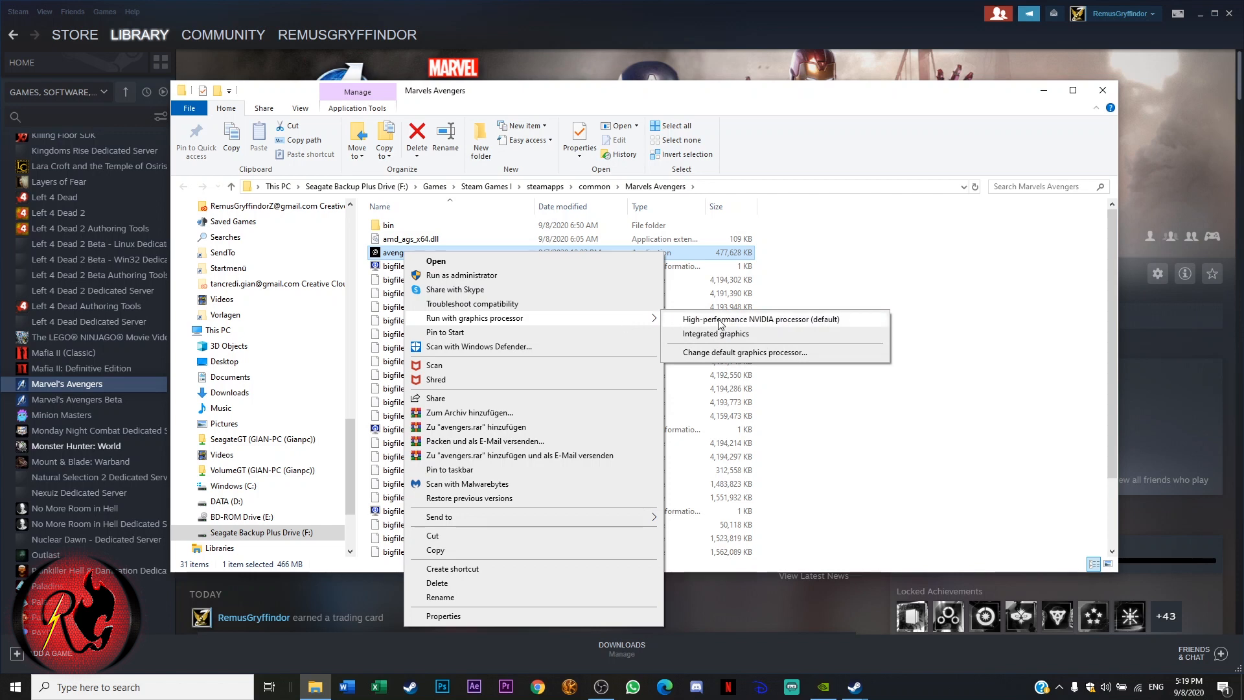
pyautogui.moveTo(806, 328)
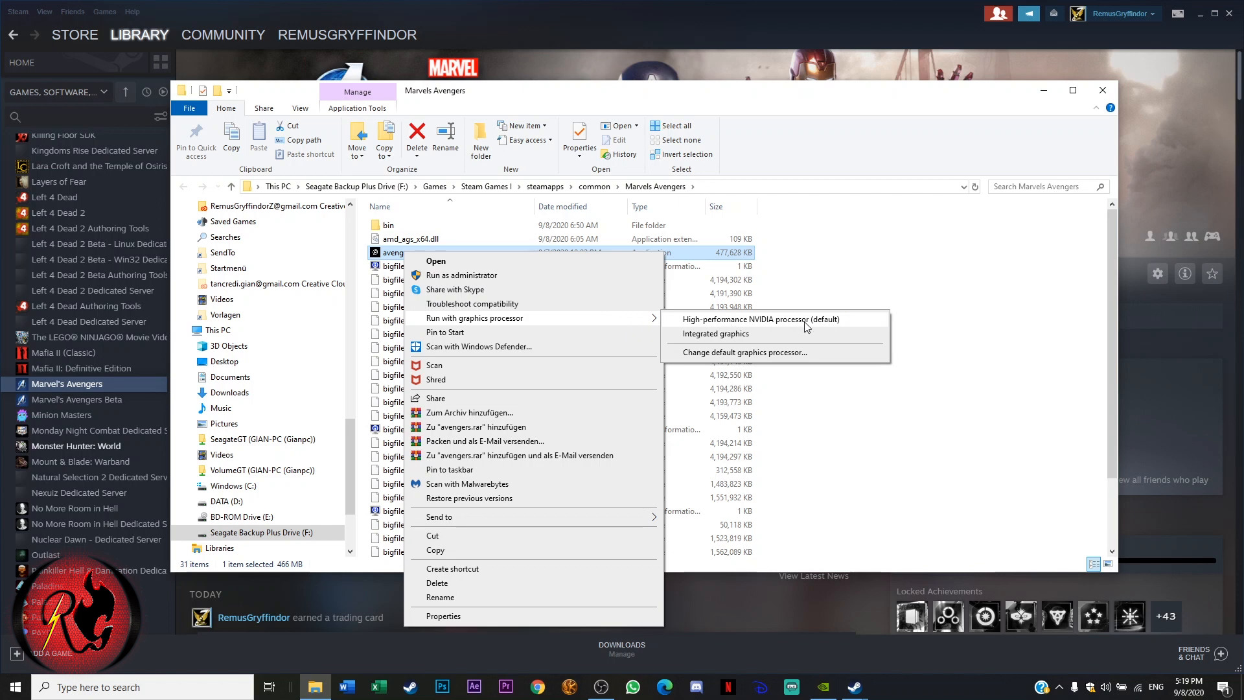
pyautogui.moveTo(825, 323)
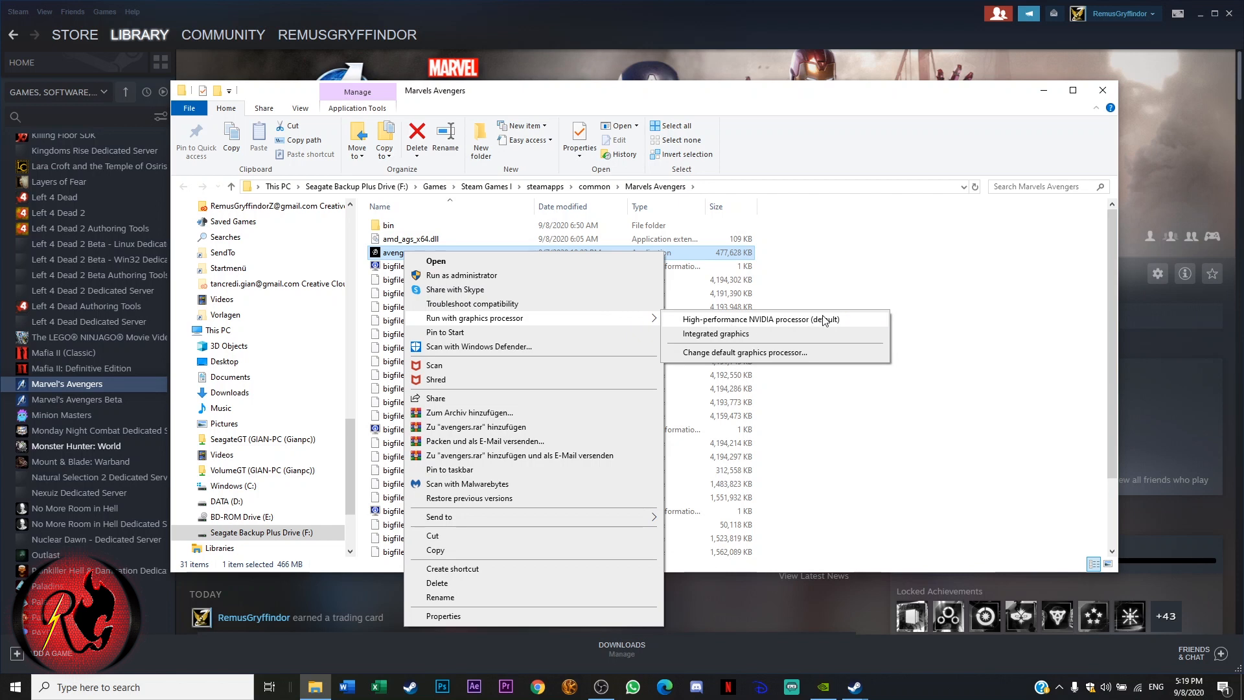
pyautogui.moveTo(799, 338)
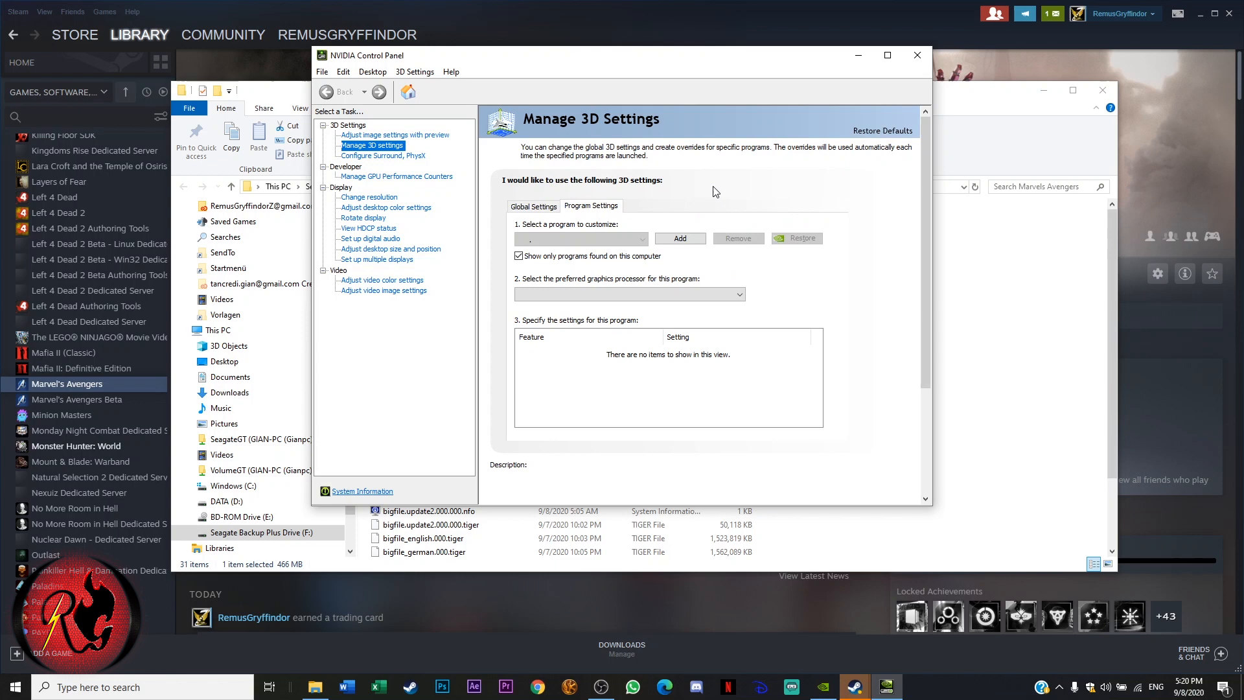
# Switch Manage 3D Settings to the Program Settings view
pyautogui.click(642, 238)
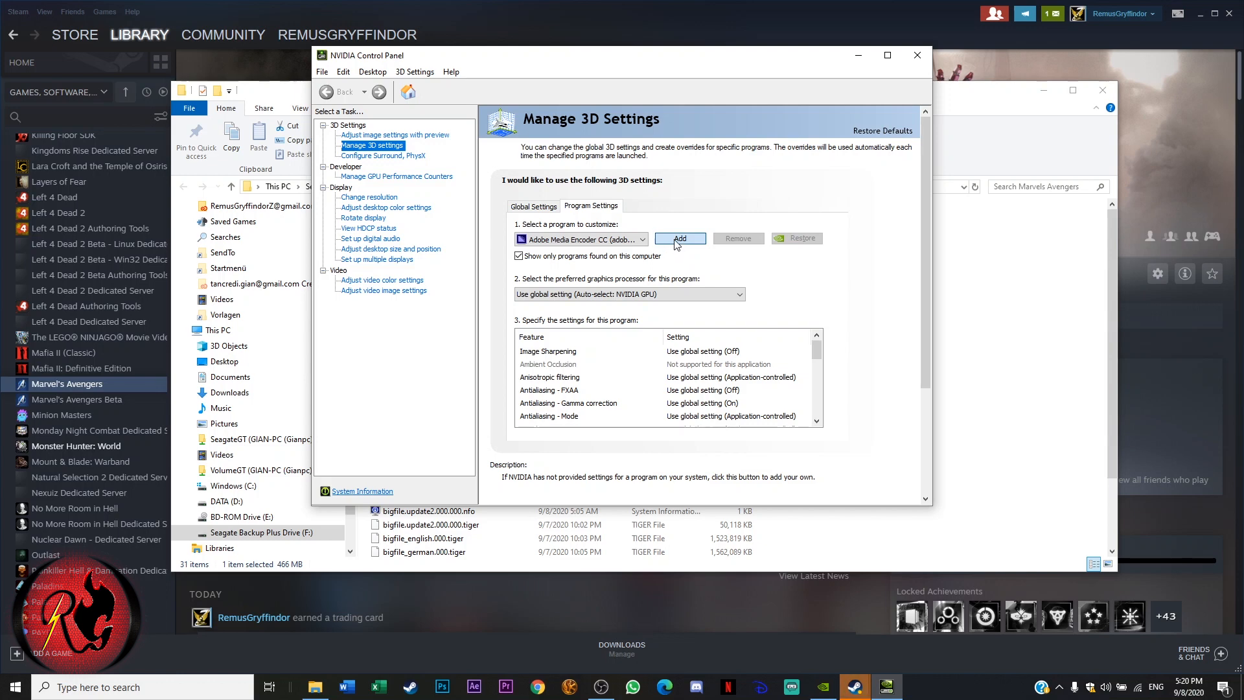
pyautogui.moveTo(699, 240)
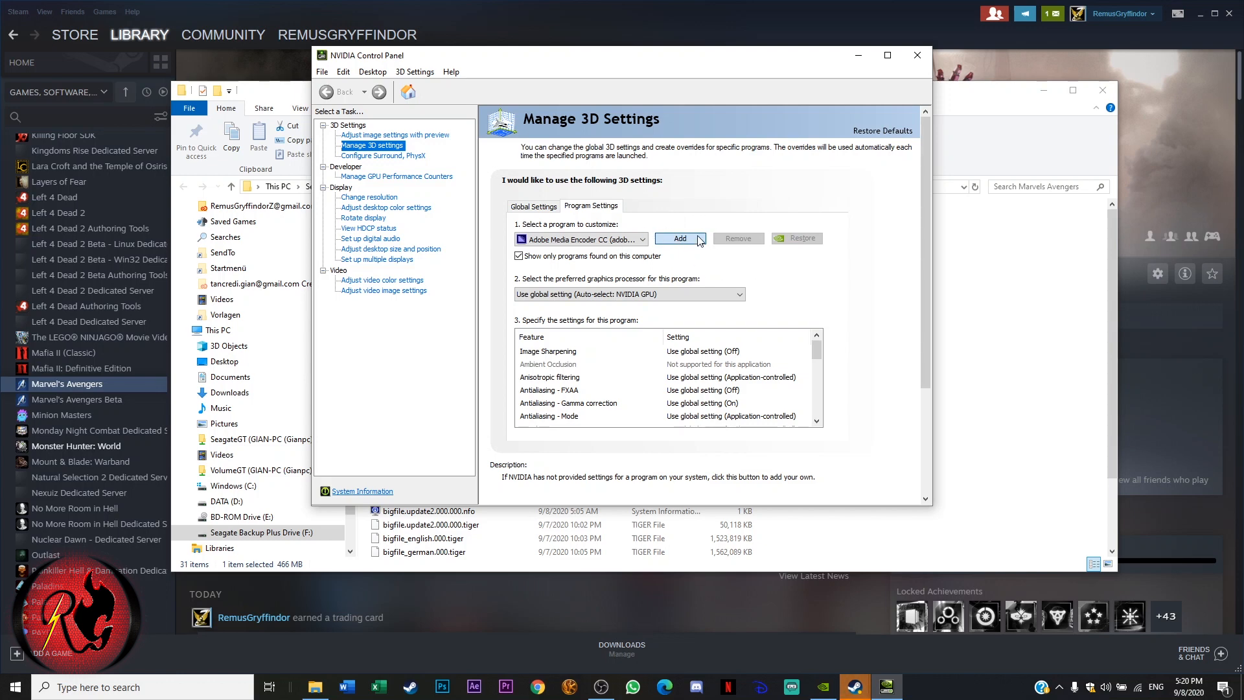
pyautogui.moveTo(928, 359)
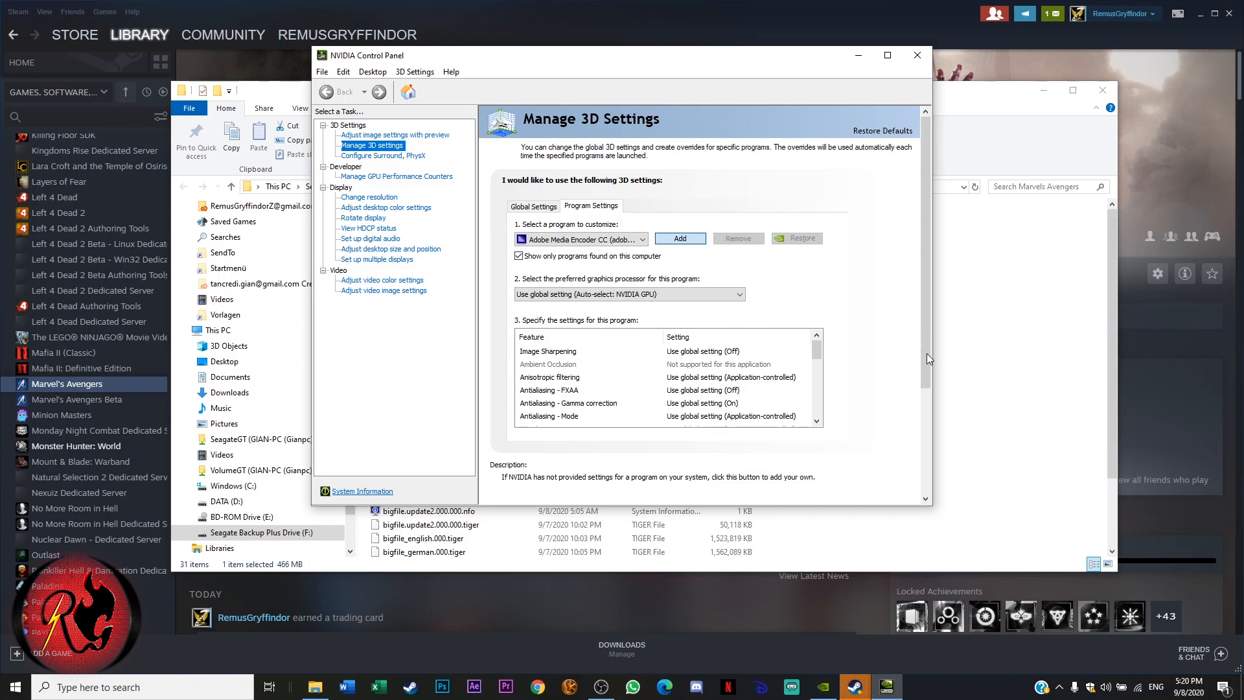
# Select Marvel's Avengers in the Add program list, dismissing the file browser unused
pyautogui.click(678, 238)
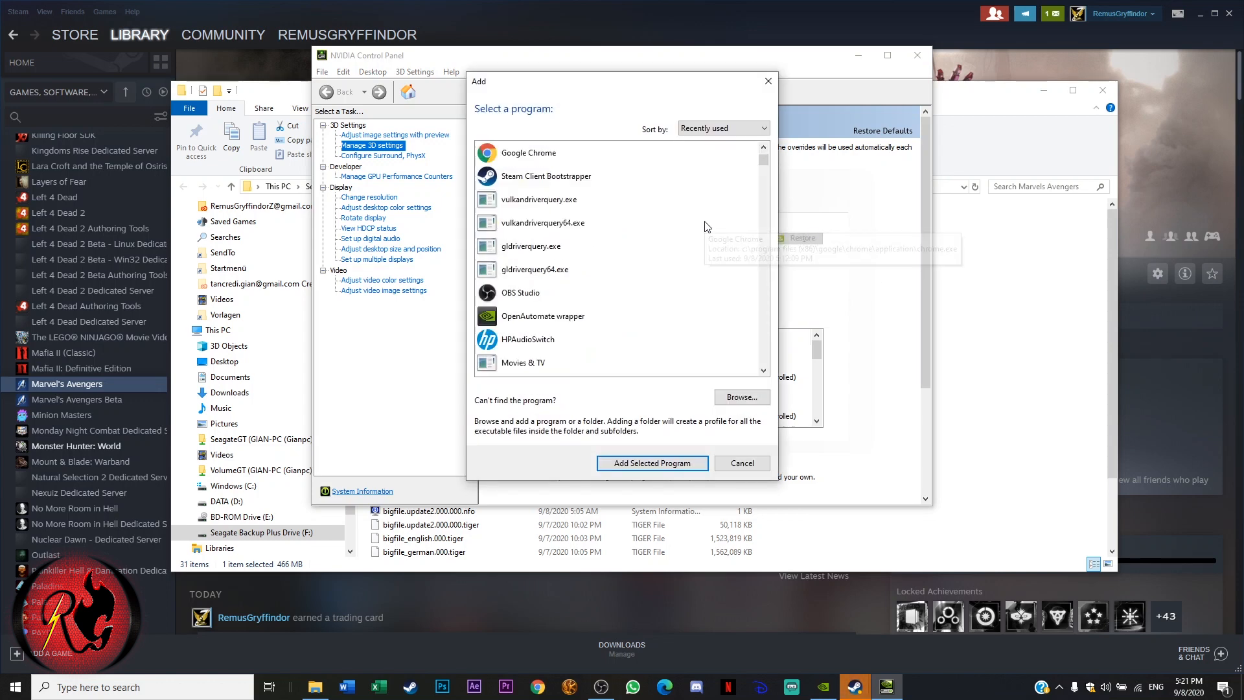
pyautogui.scroll(-3)
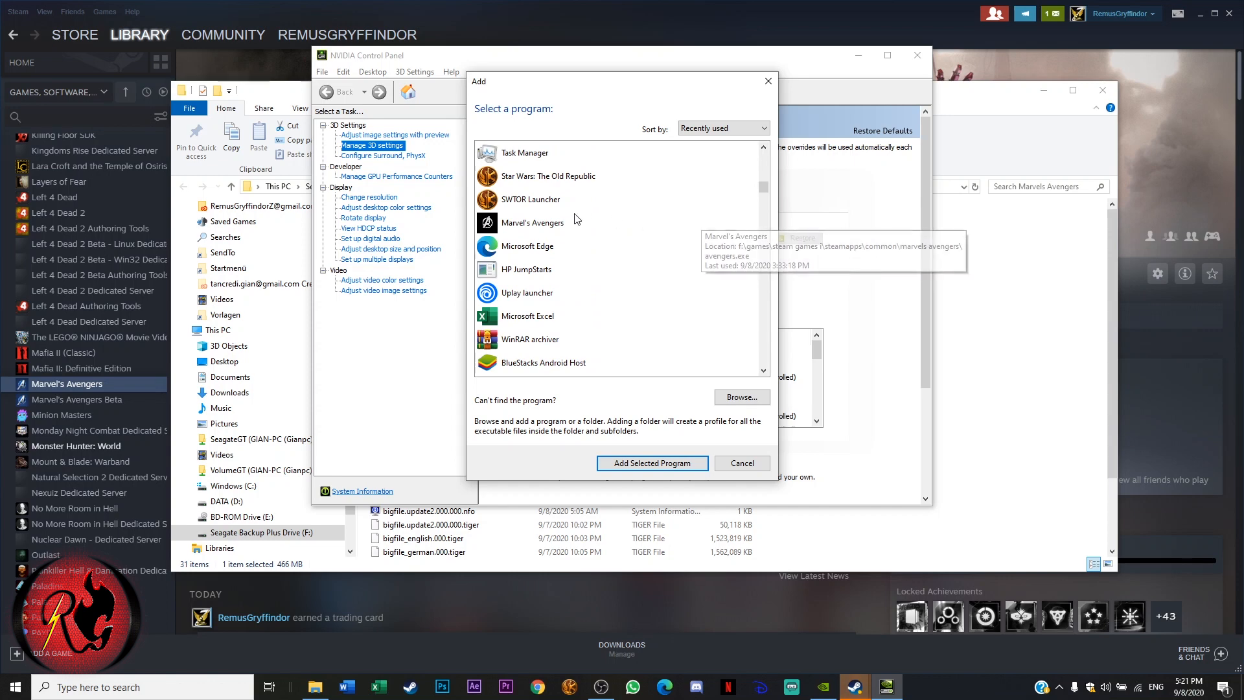
pyautogui.click(531, 222)
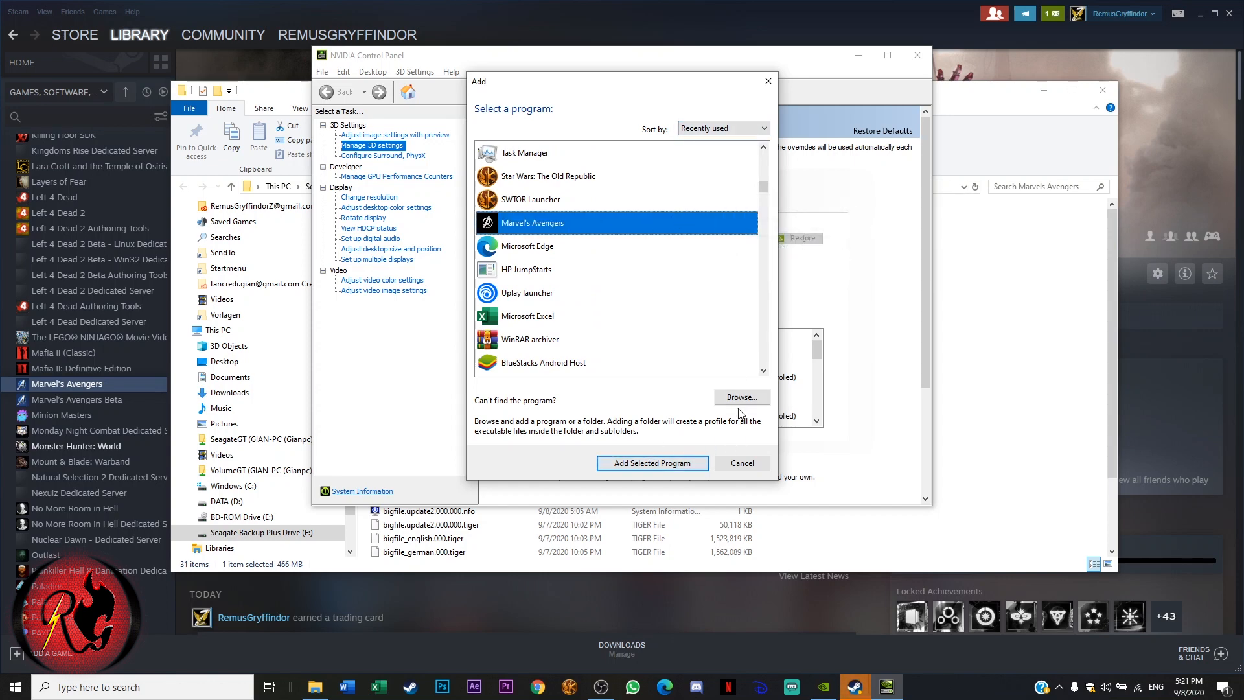
pyautogui.click(740, 396)
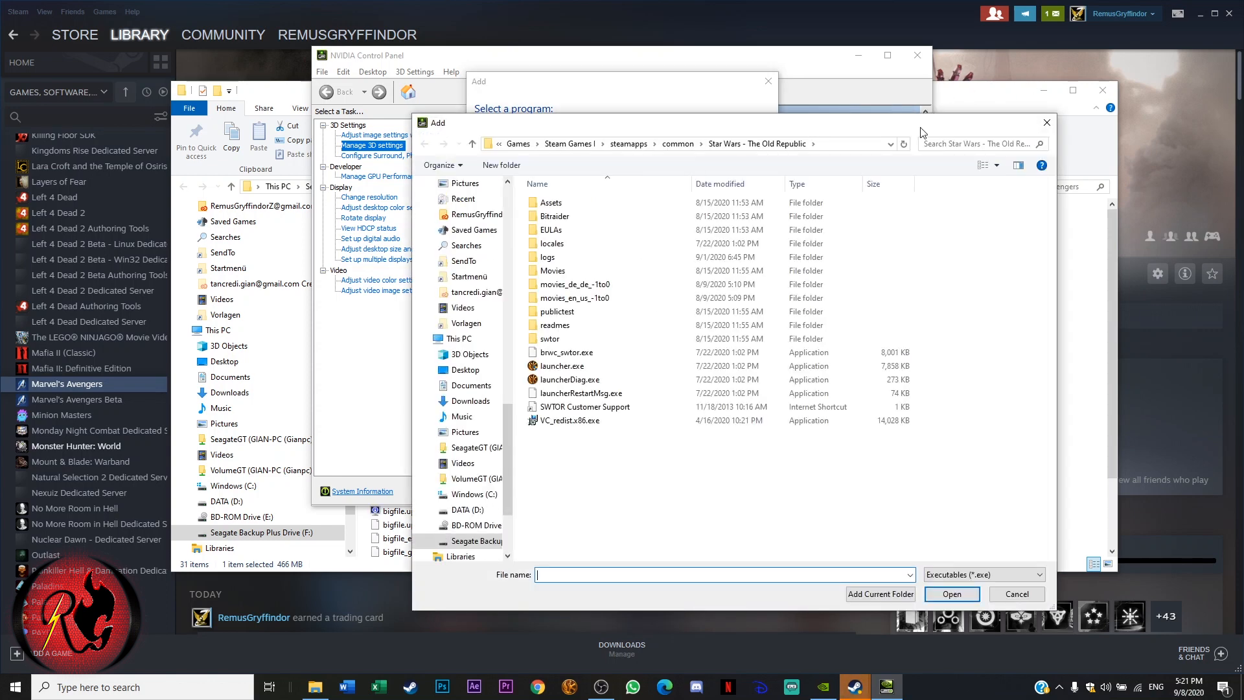
pyautogui.click(1015, 593)
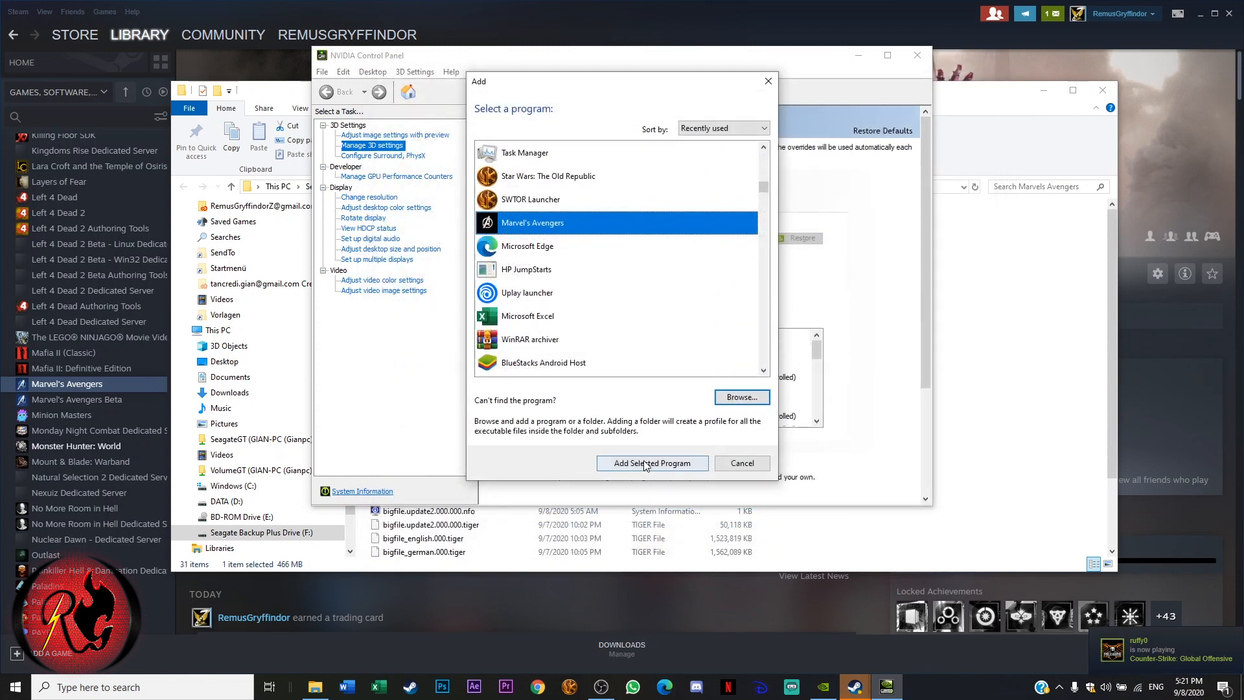
# Add Marvel's Avengers and choose High-performance NVIDIA processor as its preferred GPU
pyautogui.click(652, 463)
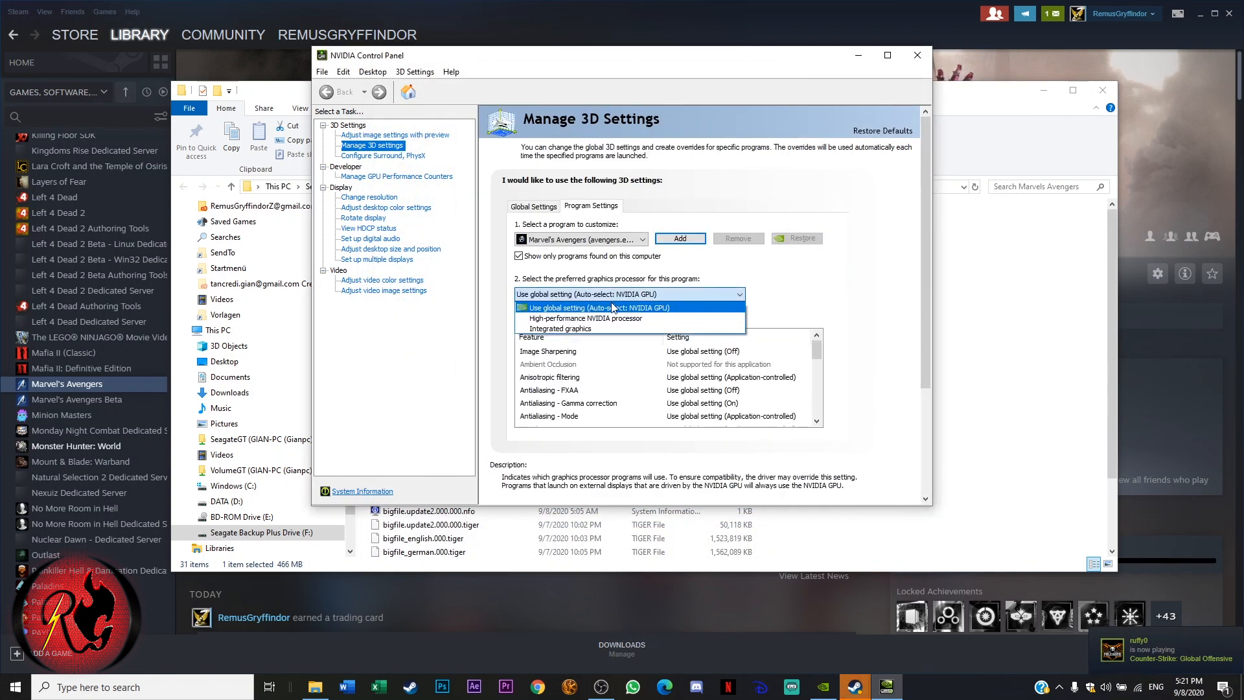
pyautogui.moveTo(599, 317)
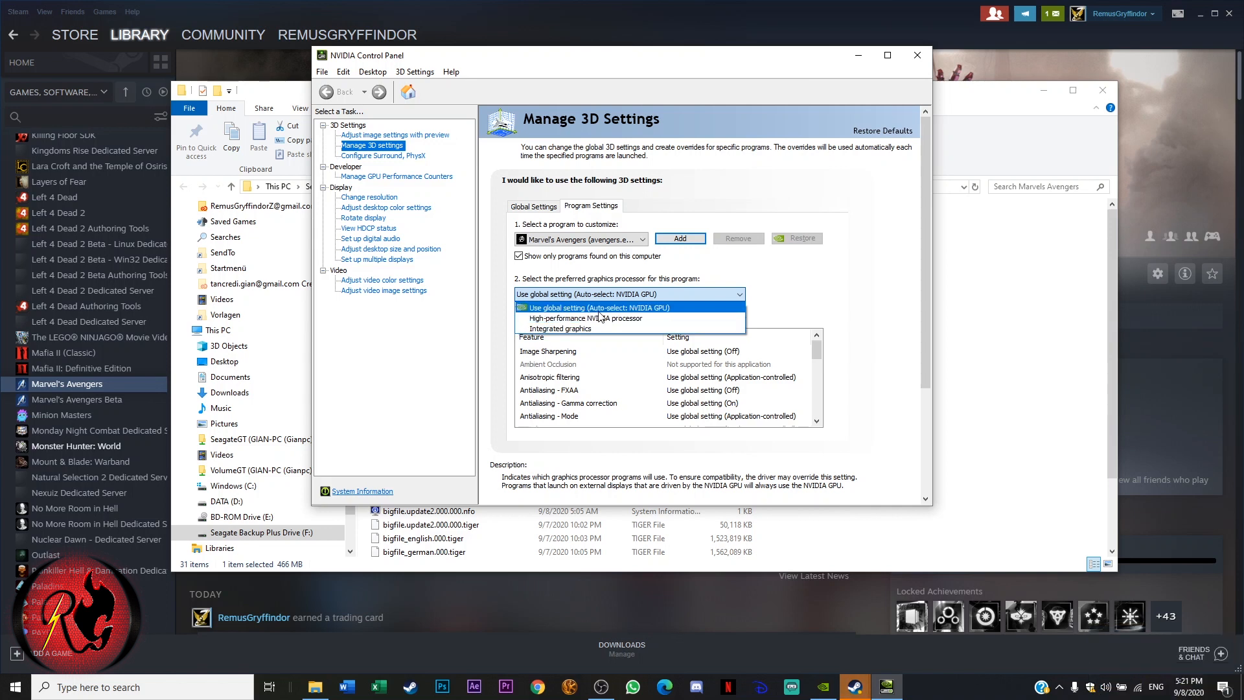
pyautogui.moveTo(571, 314)
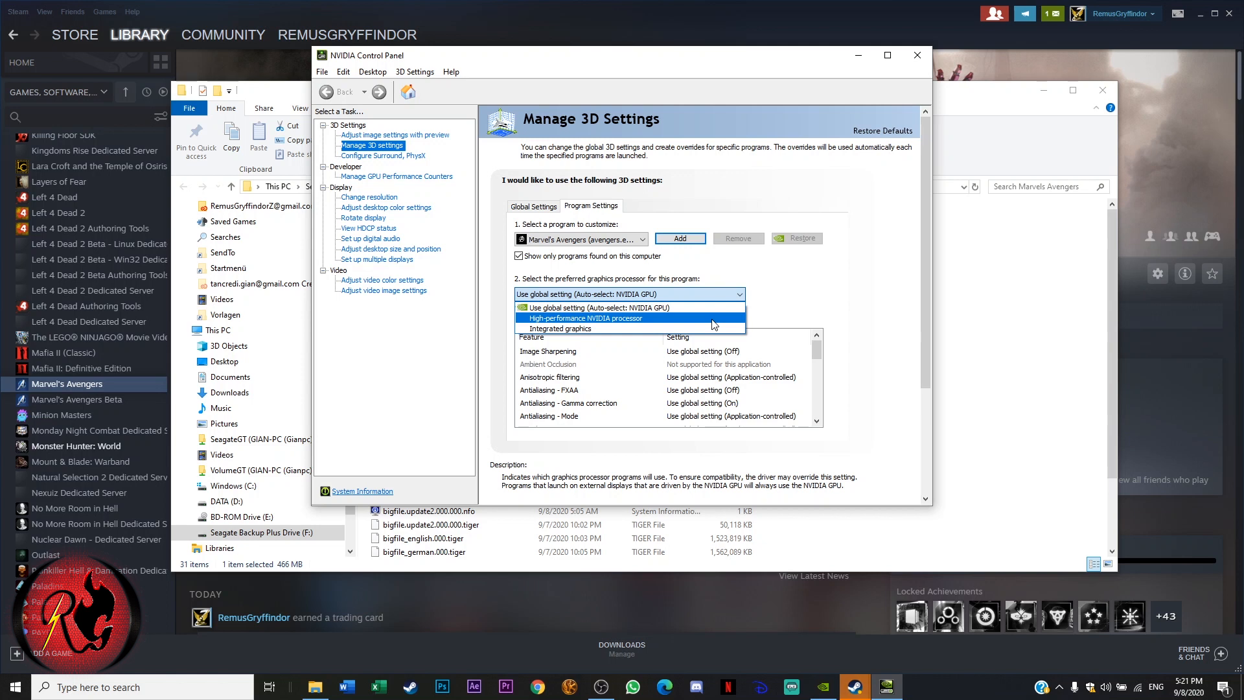
pyautogui.click(586, 318)
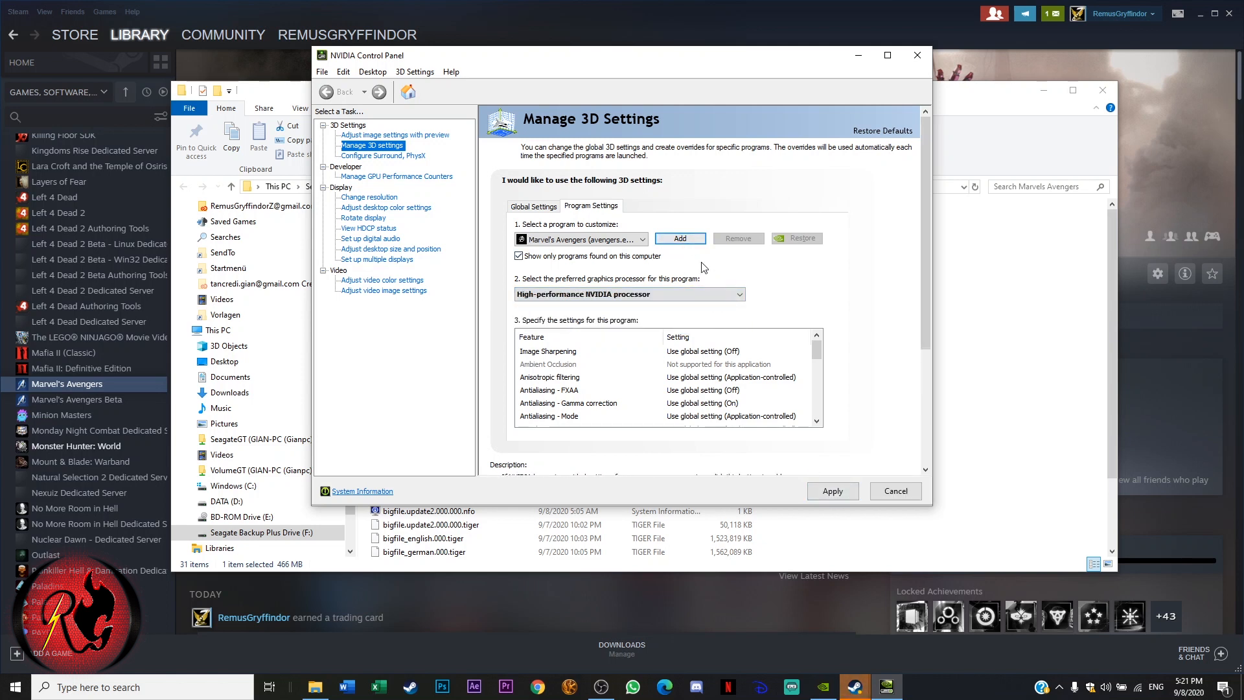